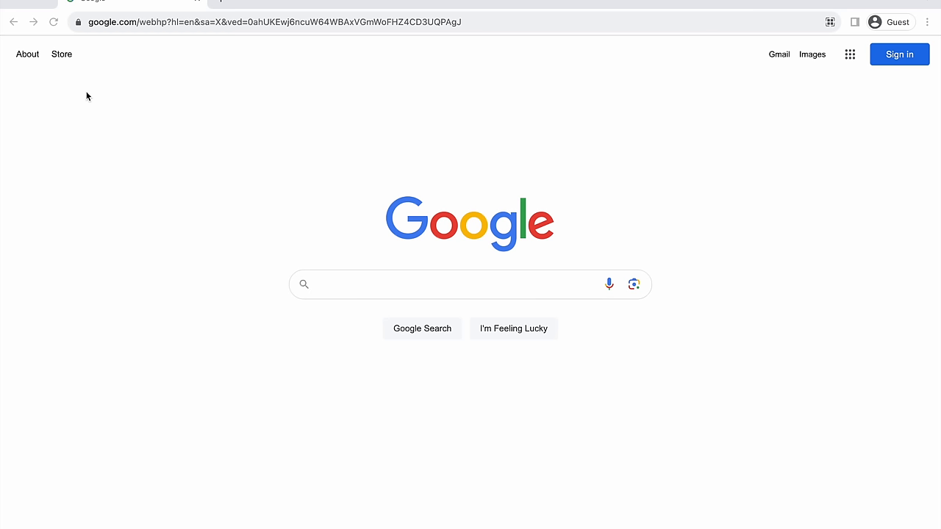
- Search Google for "Thermal Oxide growth calculator" and reach the Oxide Growth Calculator page
{"action": "type", "text": "Thermal O"}
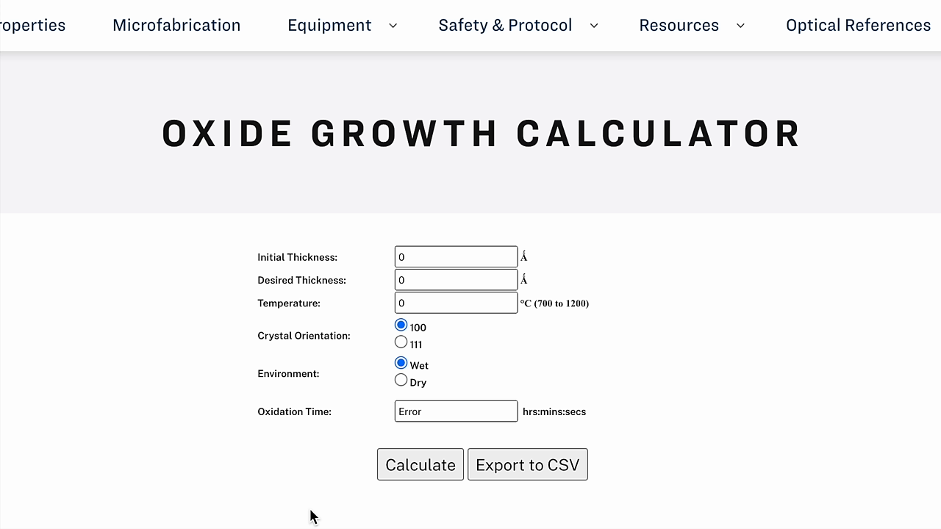
- Compute the wet oxidation time for 3800 Å at 1000 °C, <100> orientation, giving 0:58:32
{"action": "left_click", "coordinate": [456, 280]}
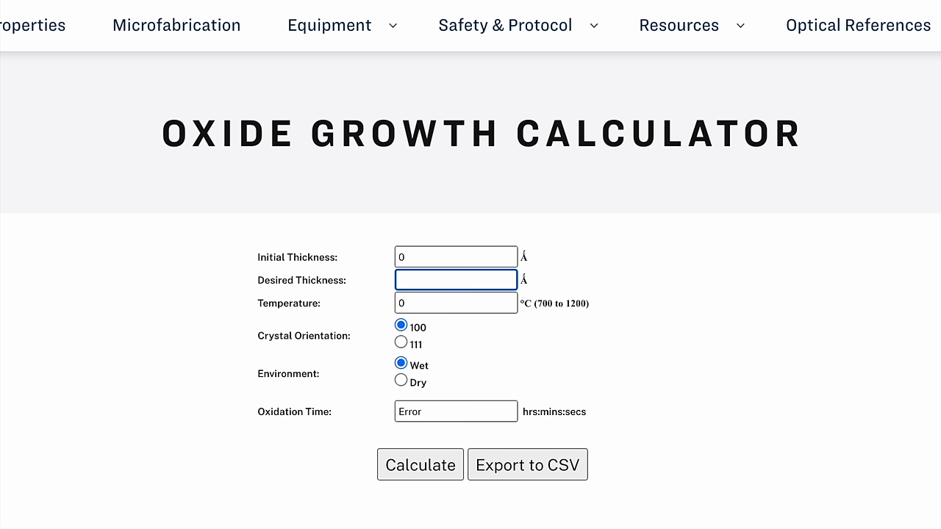
{"action": "type", "text": "380"}
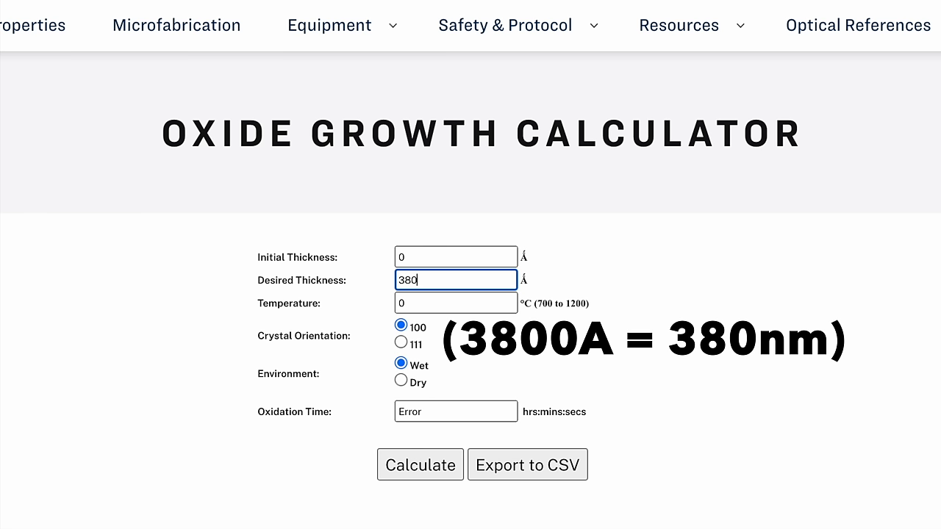
{"action": "type", "text": "1000"}
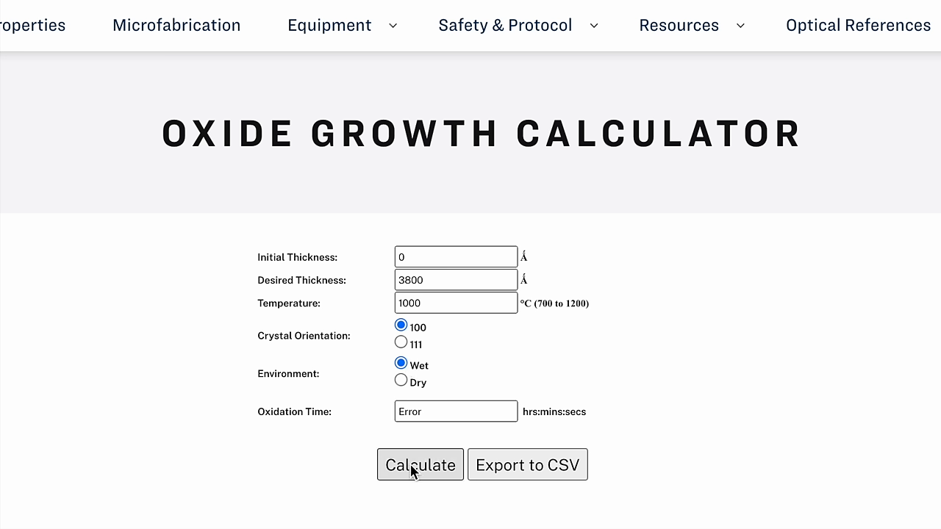
{"action": "left_click", "coordinate": [420, 464]}
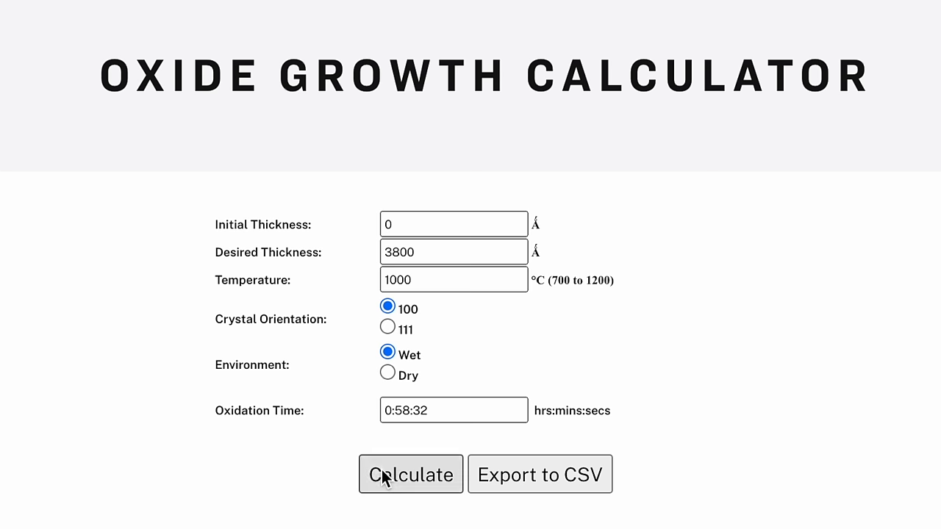
{"action": "mouse_move", "coordinate": [423, 276]}
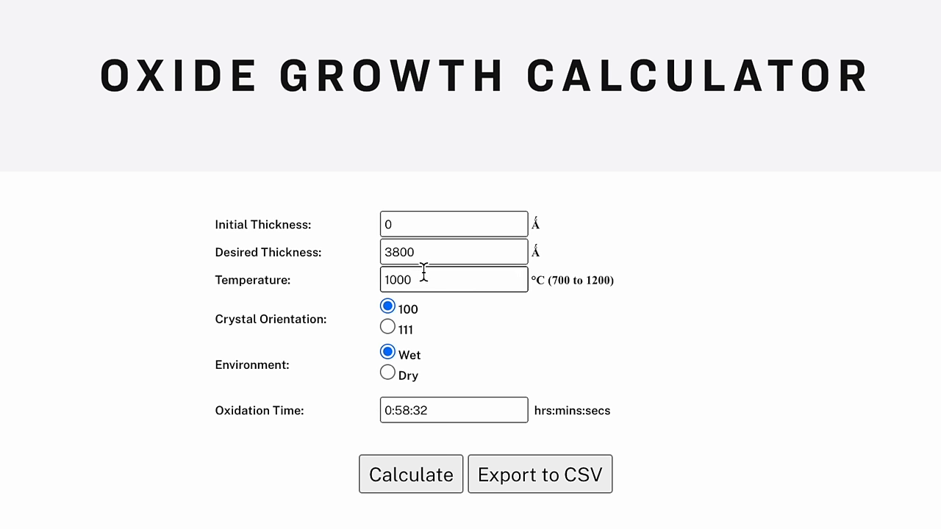
- Recompute the 3800 Å wet oxidation time at 980 °C (1:12:38) and then at 1020 °C (0:47:53)
{"action": "type", "text": "980"}
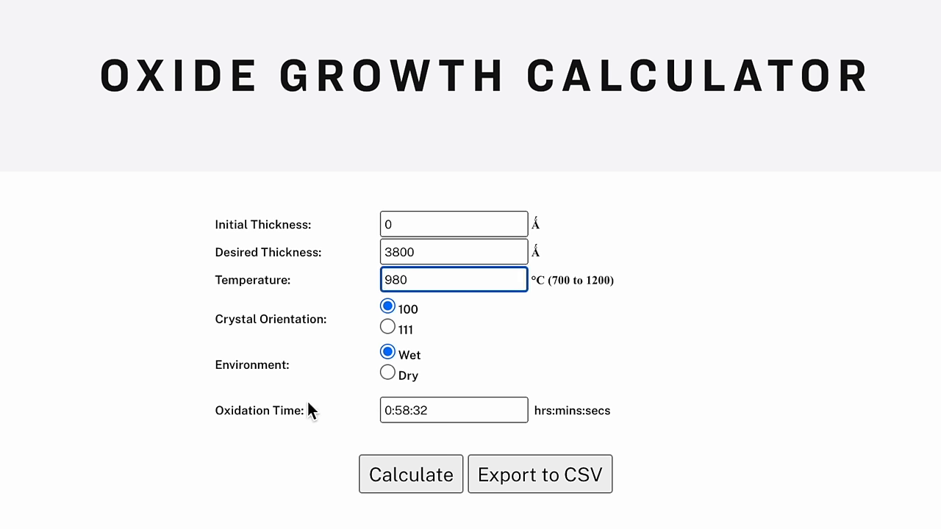
{"action": "left_click", "coordinate": [410, 473]}
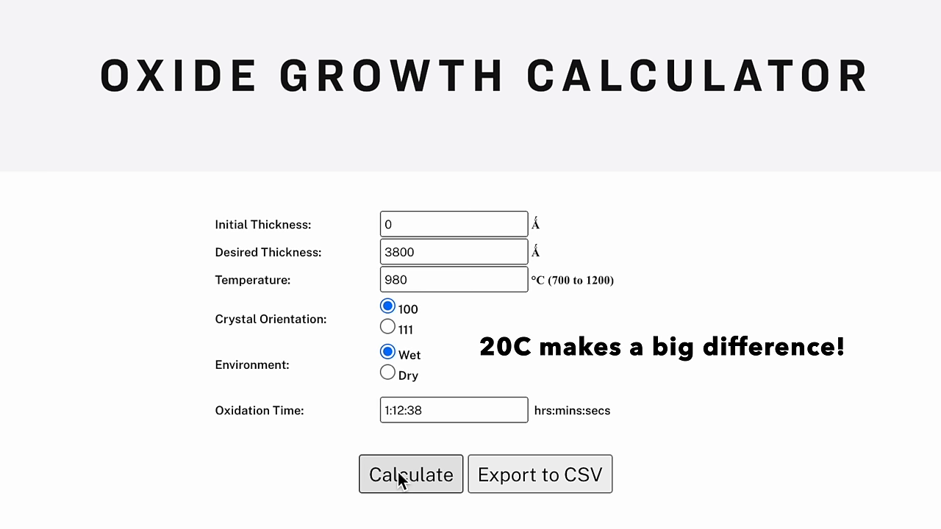
{"action": "left_click", "coordinate": [453, 279]}
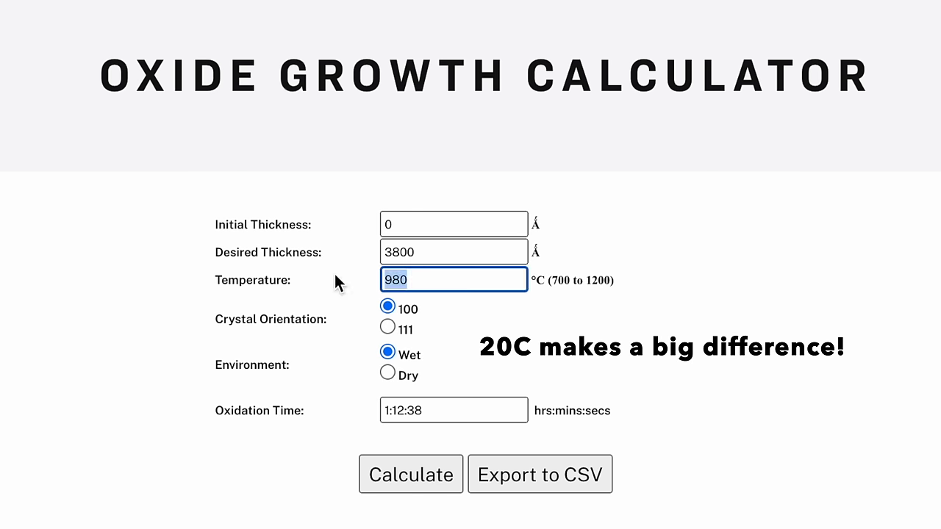
{"action": "type", "text": "1020"}
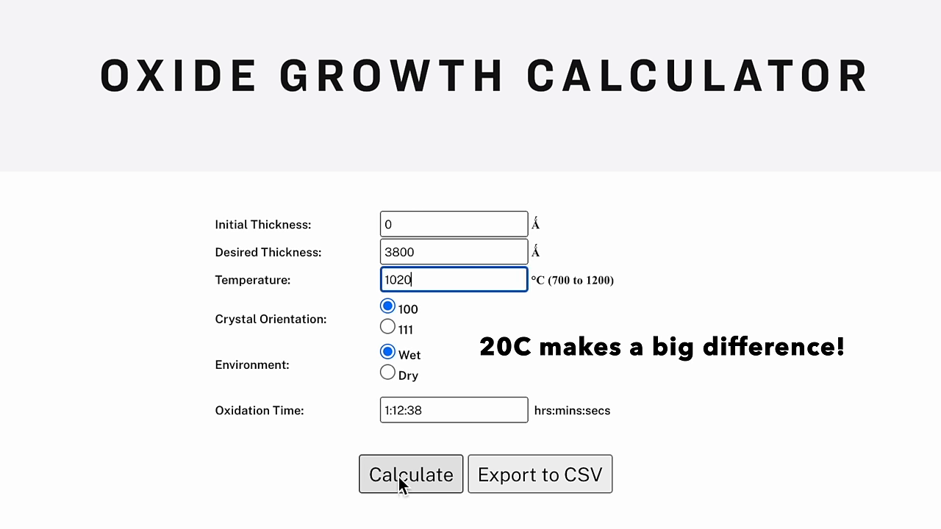
{"action": "left_click", "coordinate": [410, 474]}
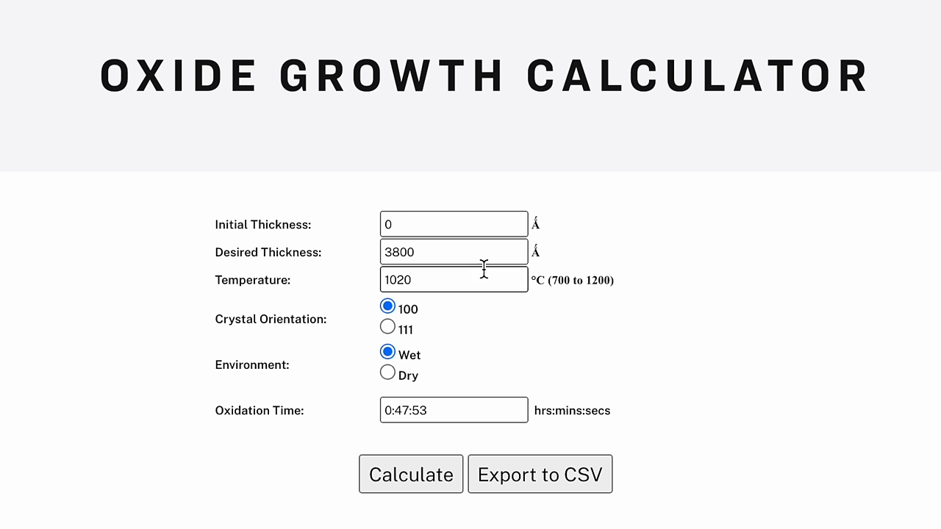
{"action": "mouse_move", "coordinate": [503, 287]}
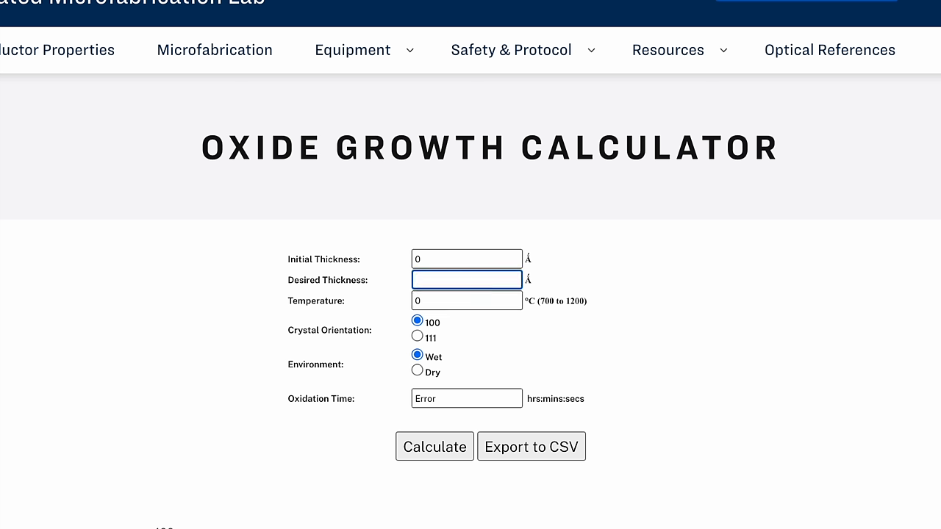
- Enter a desired thickness of 3800 Å and start the temperature value at 1000 °C
{"action": "type", "text": "3800"}
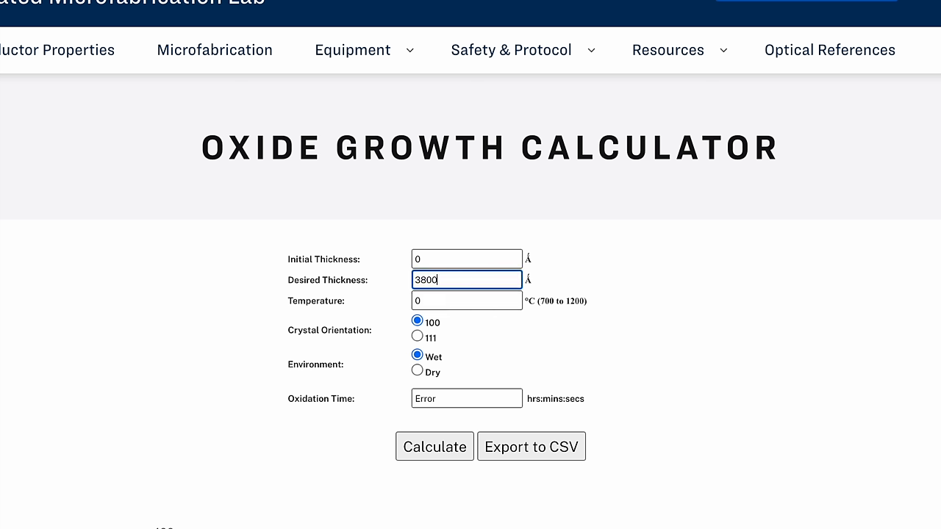
{"action": "type", "text": "1000"}
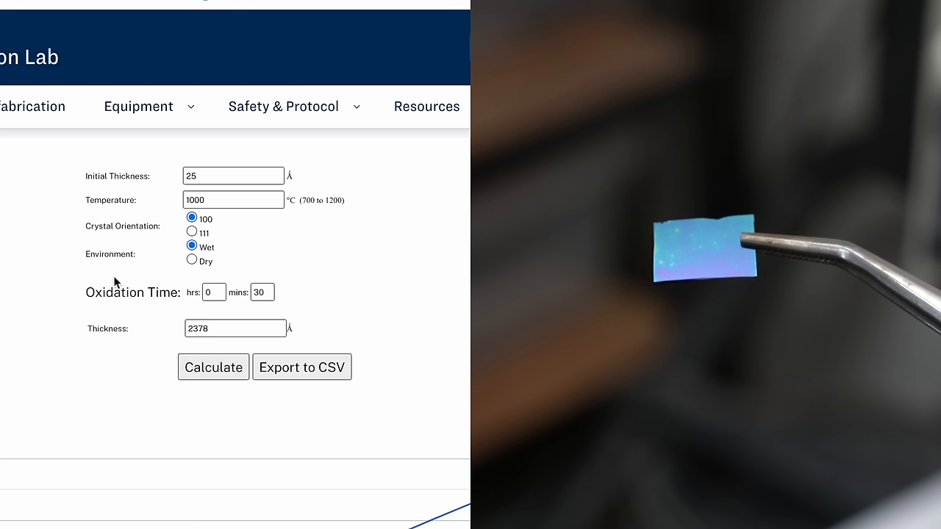
- Recompute the 30-minute wet oxide thickness at 1020 °C from 25 Å, giving 2777 Å
{"action": "type", "text": "10"}
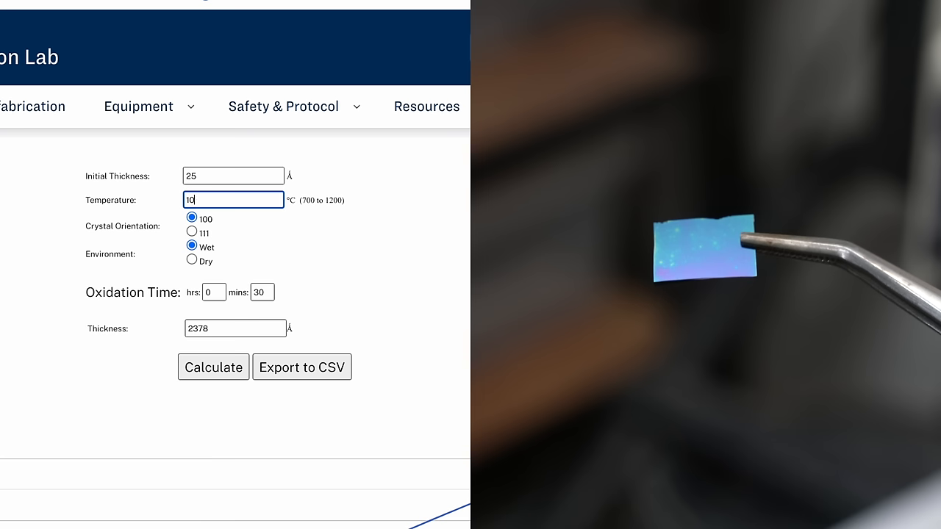
{"action": "left_click", "coordinate": [213, 368]}
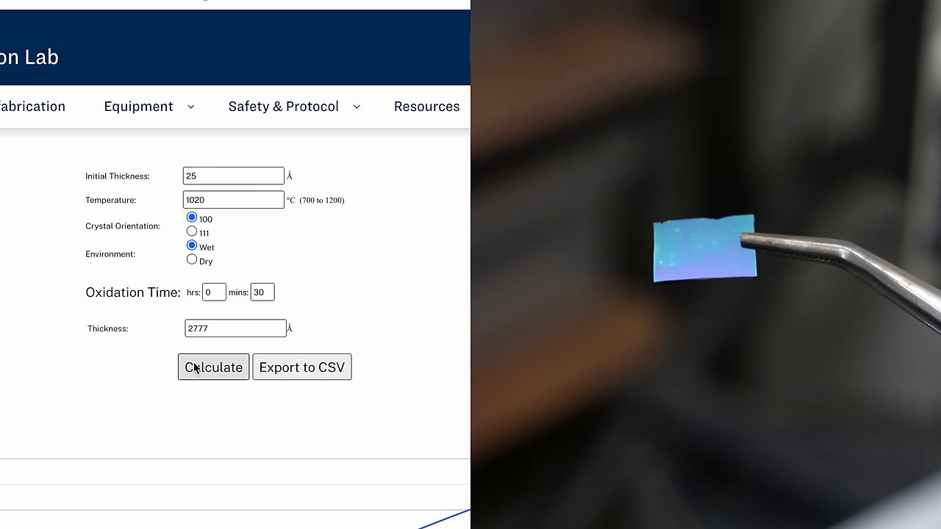
{"action": "left_click", "coordinate": [213, 367]}
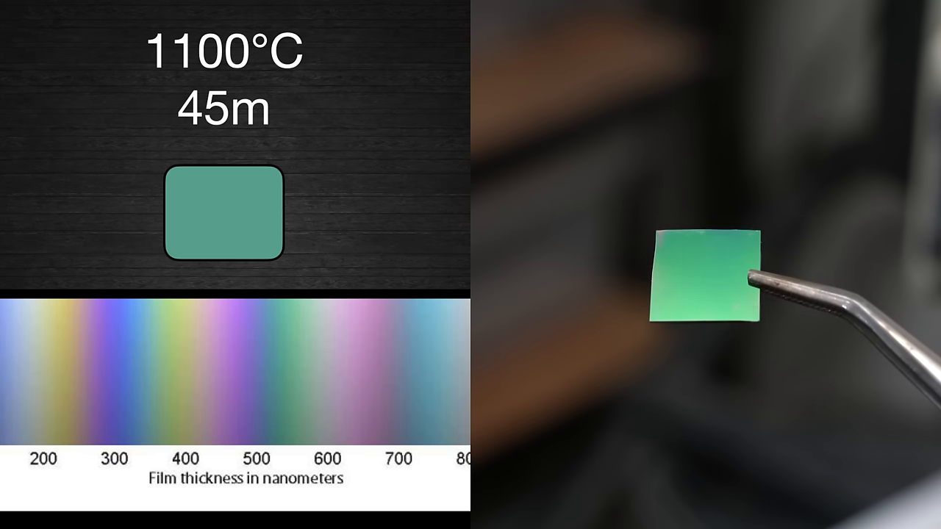